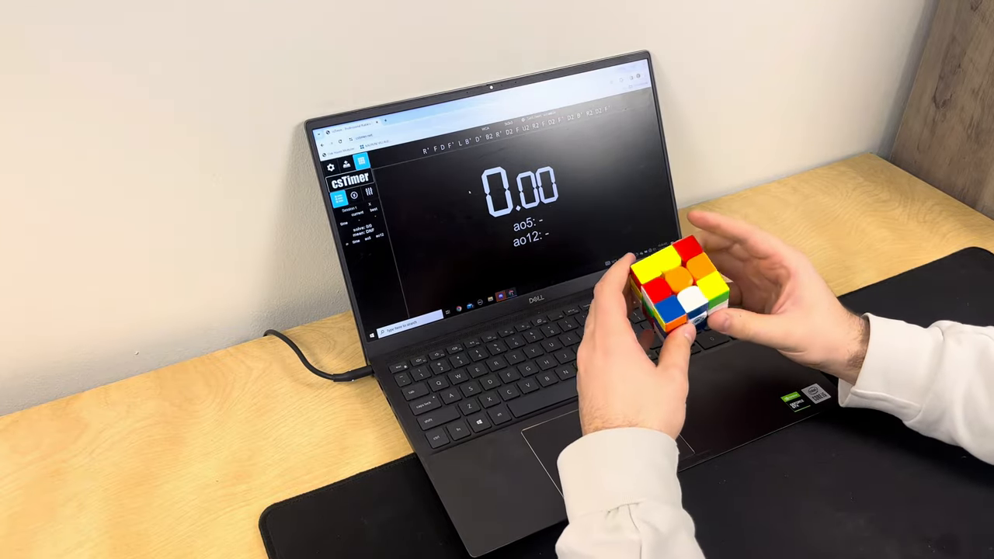
- Time the session's first 3x3 solve, stopping the clock at 22.55 seconds
key("space")
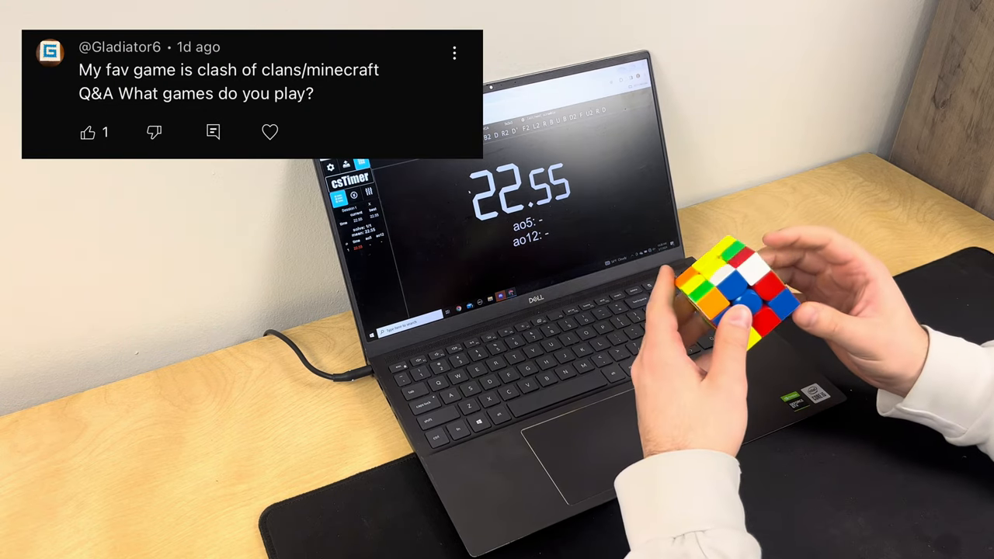
- Ready and start the timer for the second solve, which stops at 19.29
key("space")
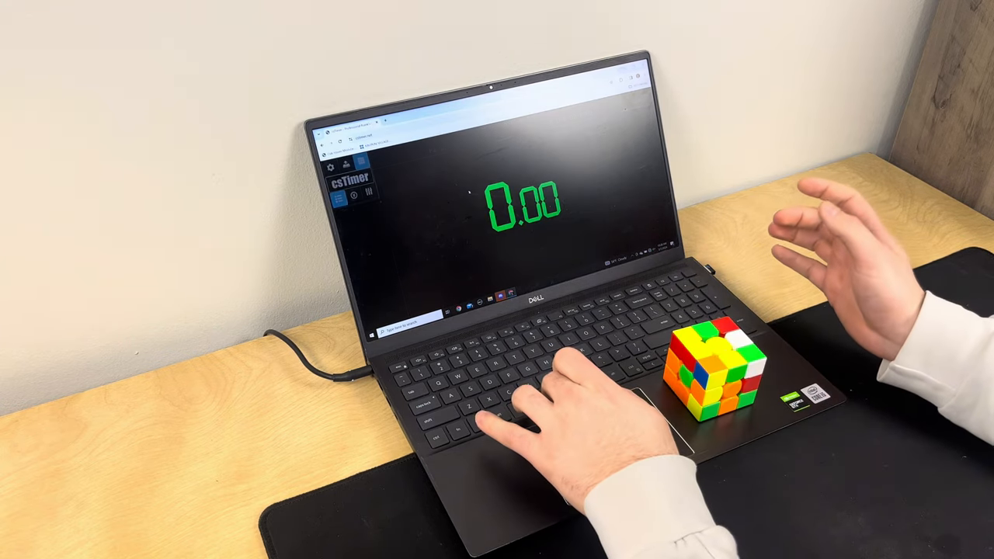
key("space")
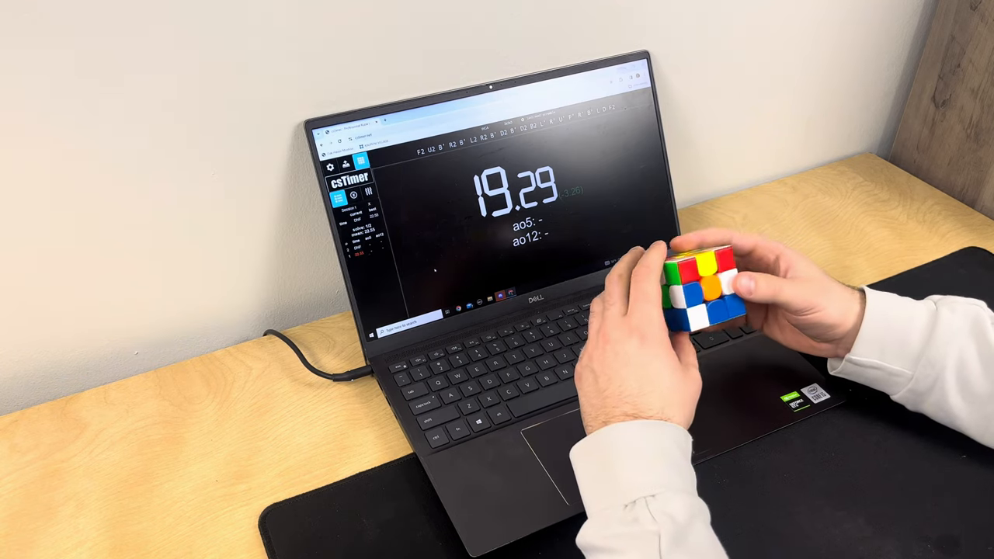
- Start timing the third solve, with the clock running past 22 seconds
key("space")
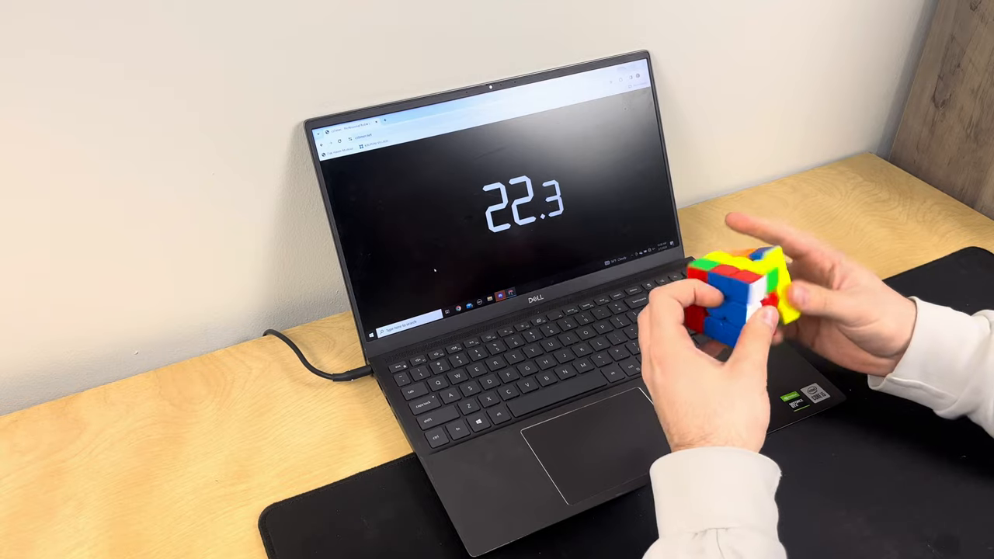
- Stop the solve at 22.82, producing the first average of five, 23.12
key("space")
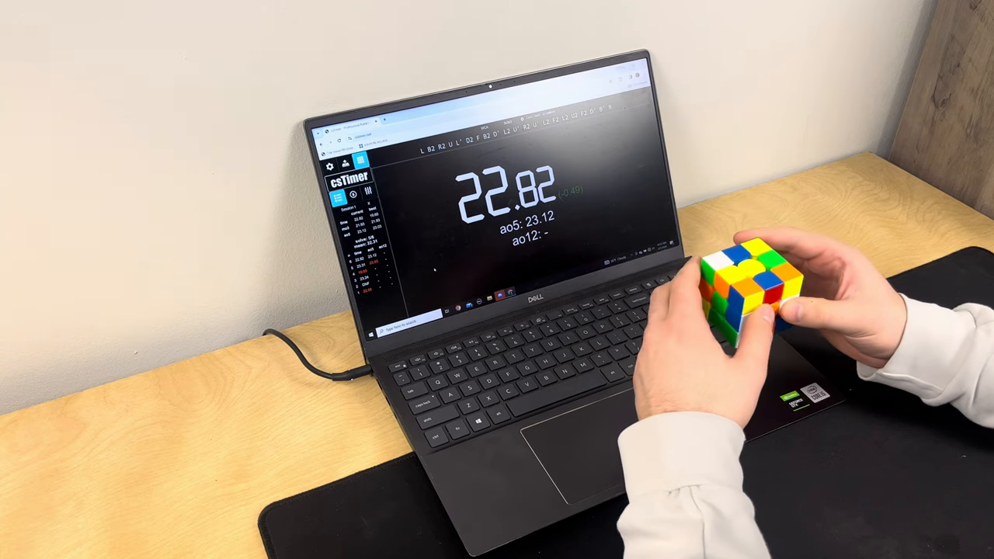
- Time a 21.31 solve, lowering the average of five to 22.46
key("space")
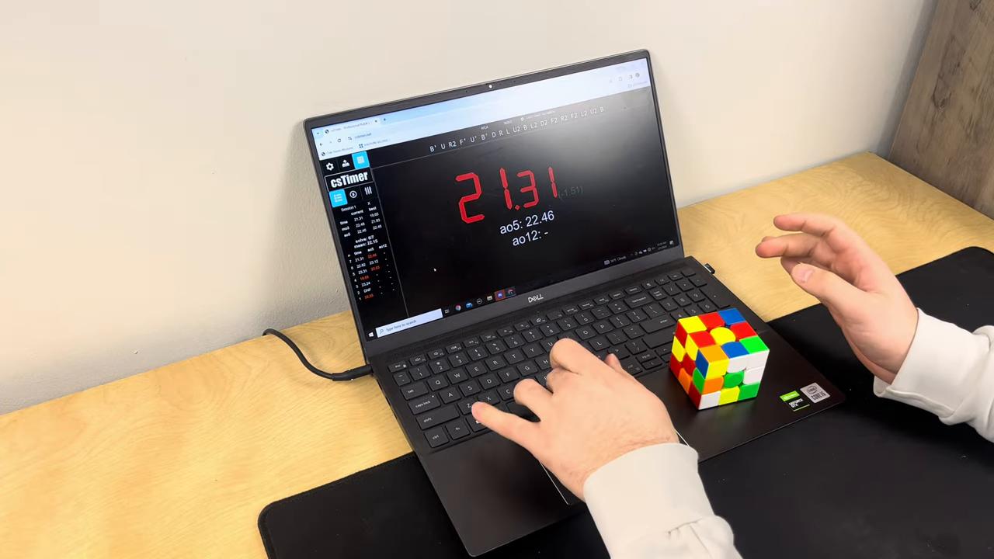
- Log a 24.29 solve, raising the ao5 to 23.32, then begin the next timed solve
key("space")
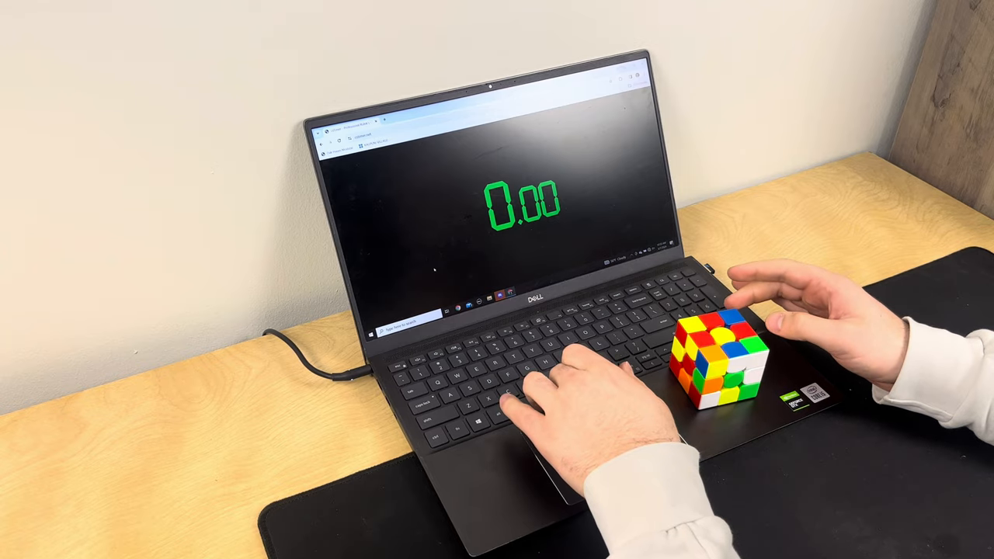
key("space")
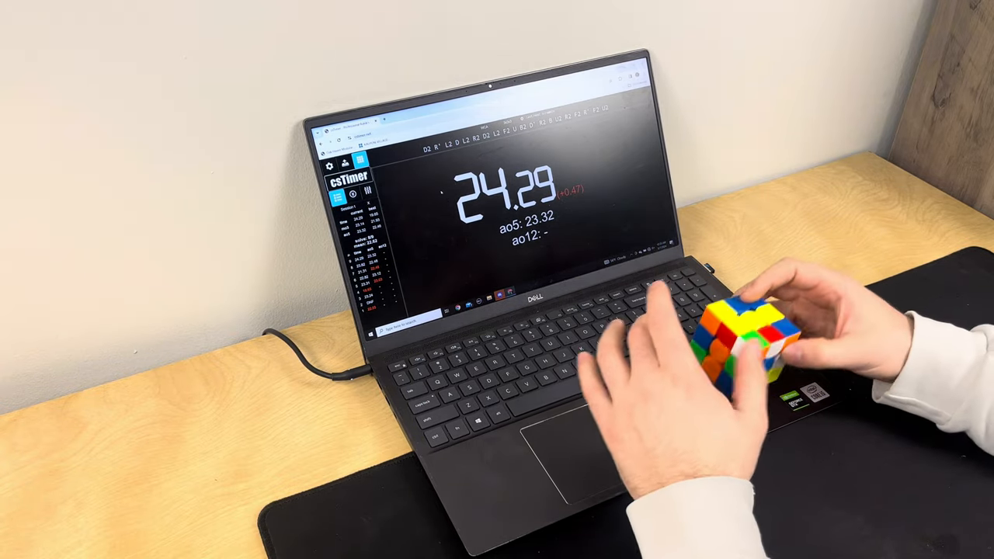
key("space")
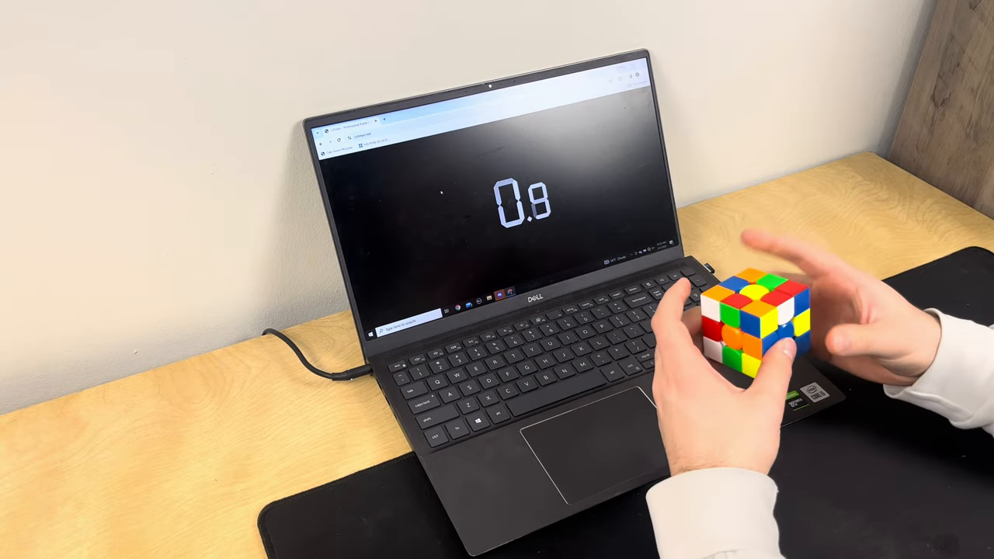